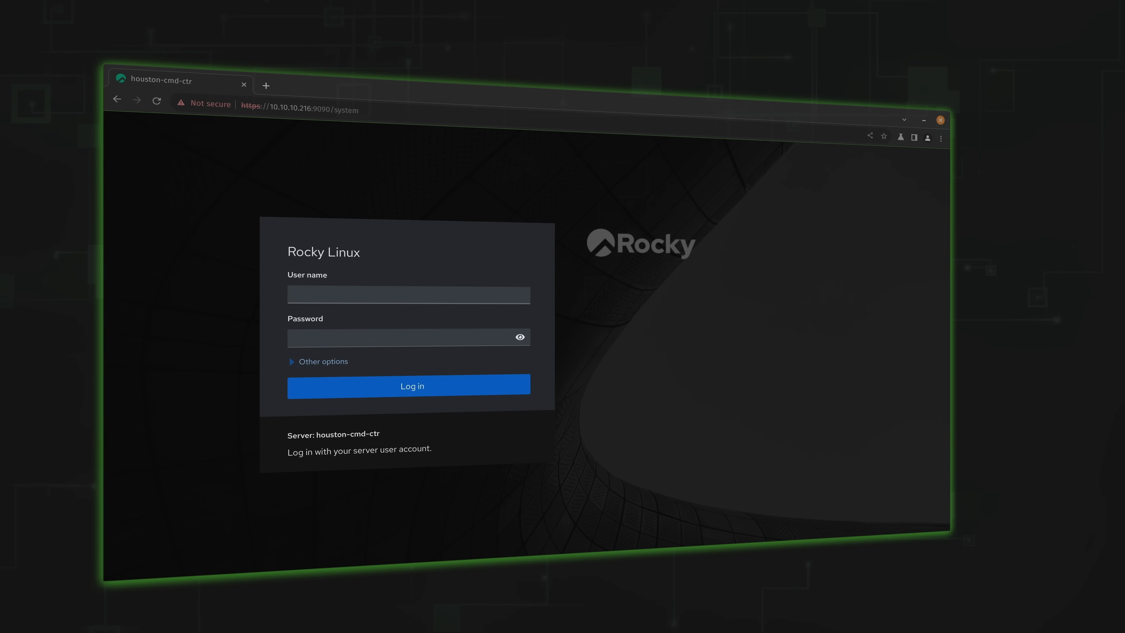
- Begin entering the houston-cmd-ctr account user name in the login form
left_click(408, 294)
type("jay")
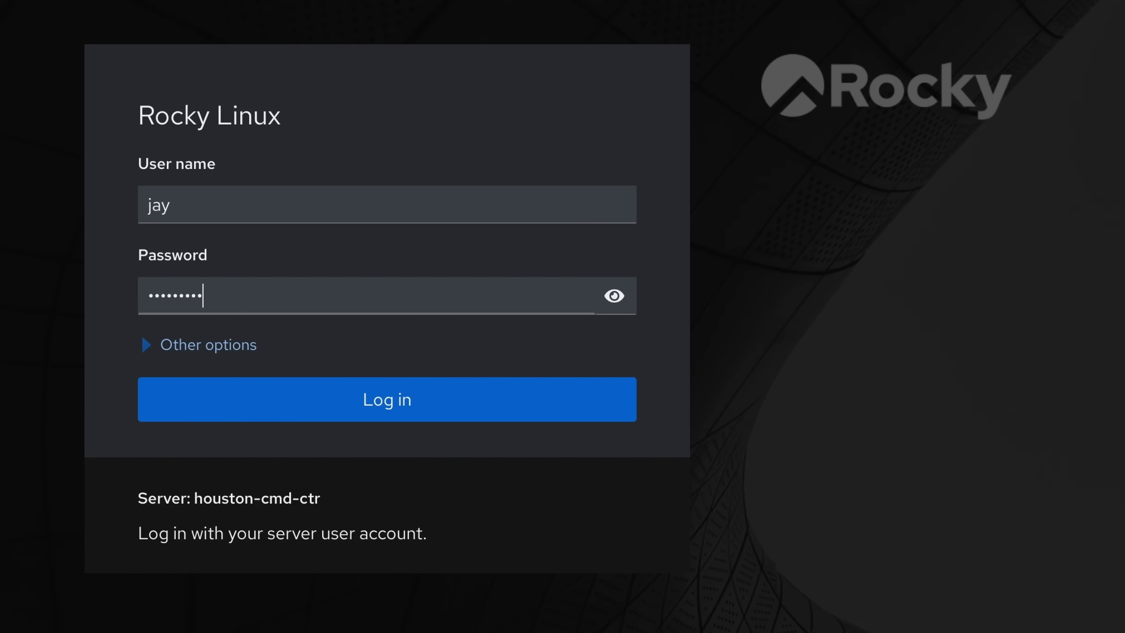
left_click(386, 399)
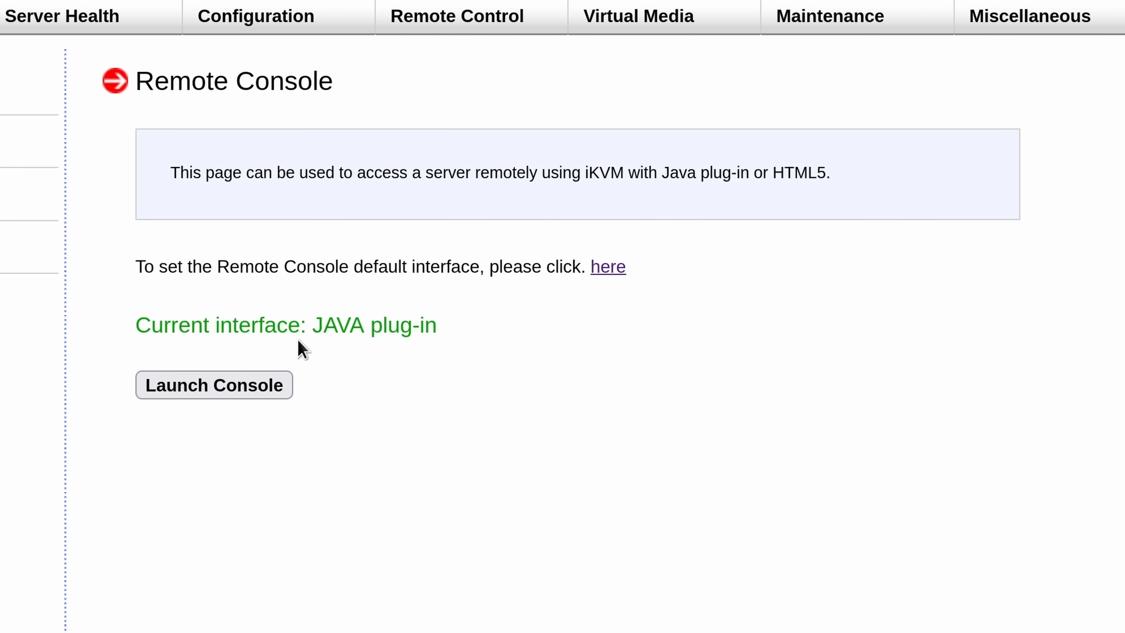
mouse_move(357, 357)
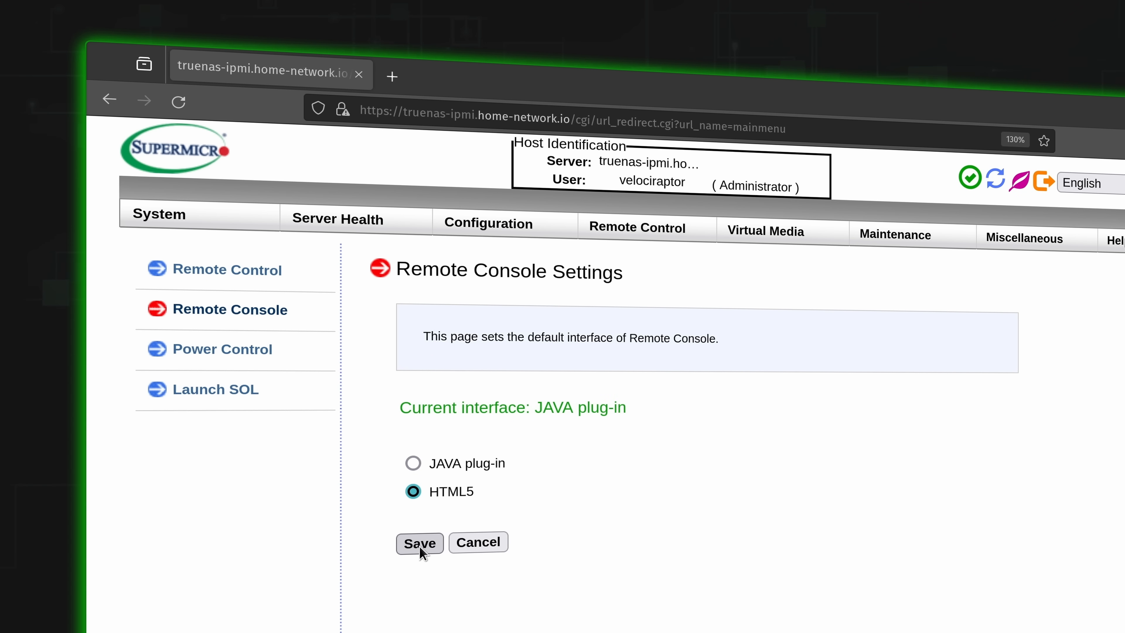
- Save HTML5 as the default remote console interface and launch the console from the System preview
left_click(419, 543)
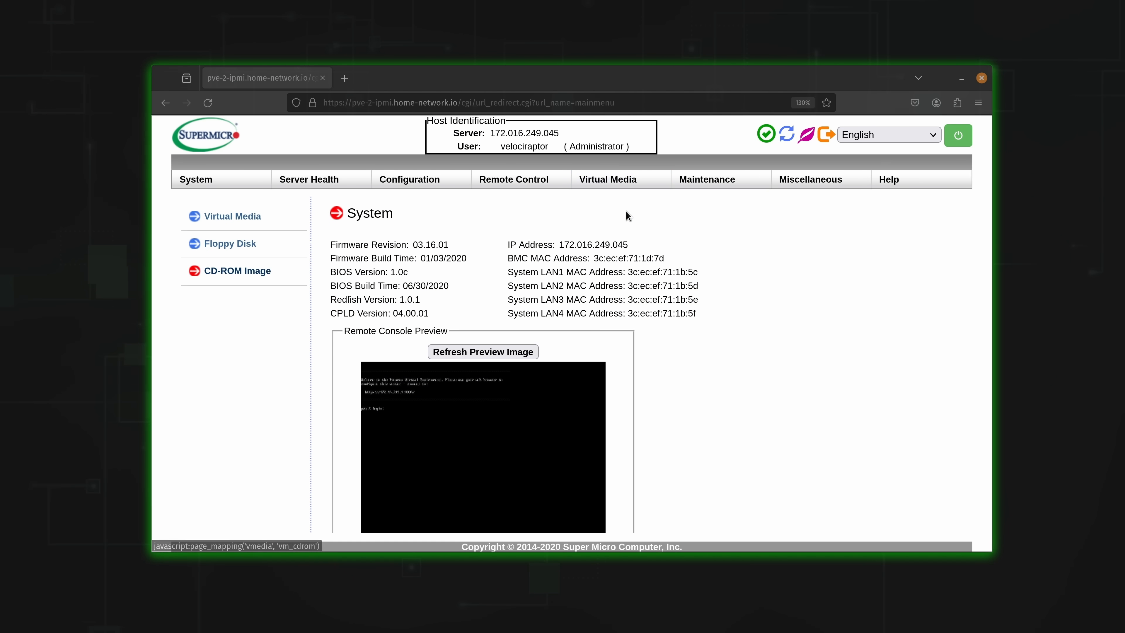
left_click(238, 271)
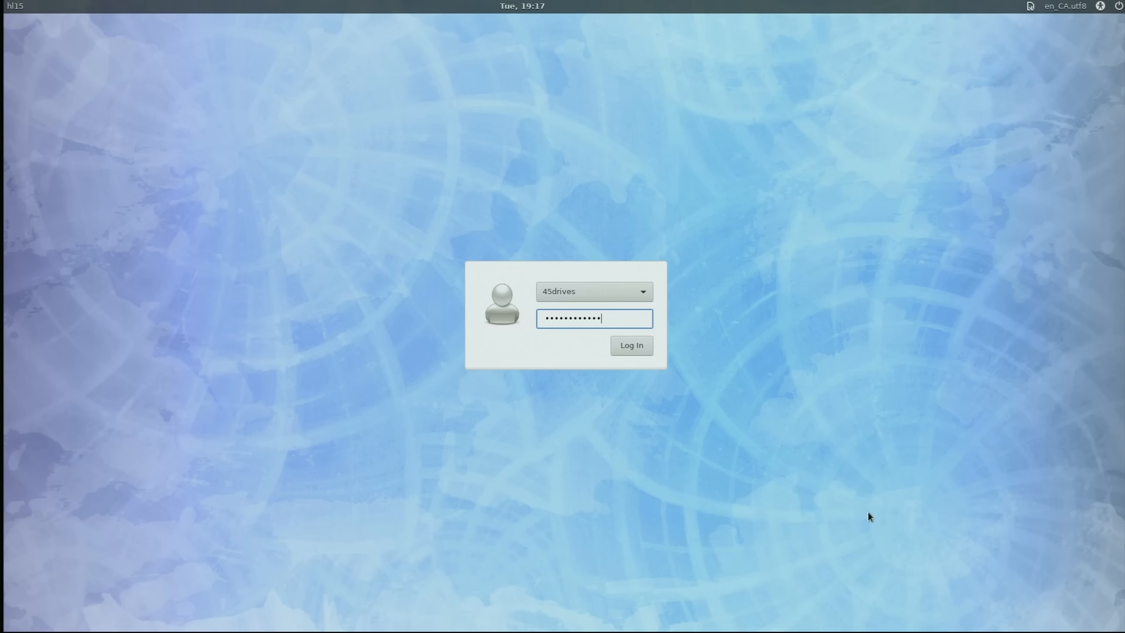
- Sign in to the HL15 desktop and run cat /etc/os-release in a terminal
left_click(630, 345)
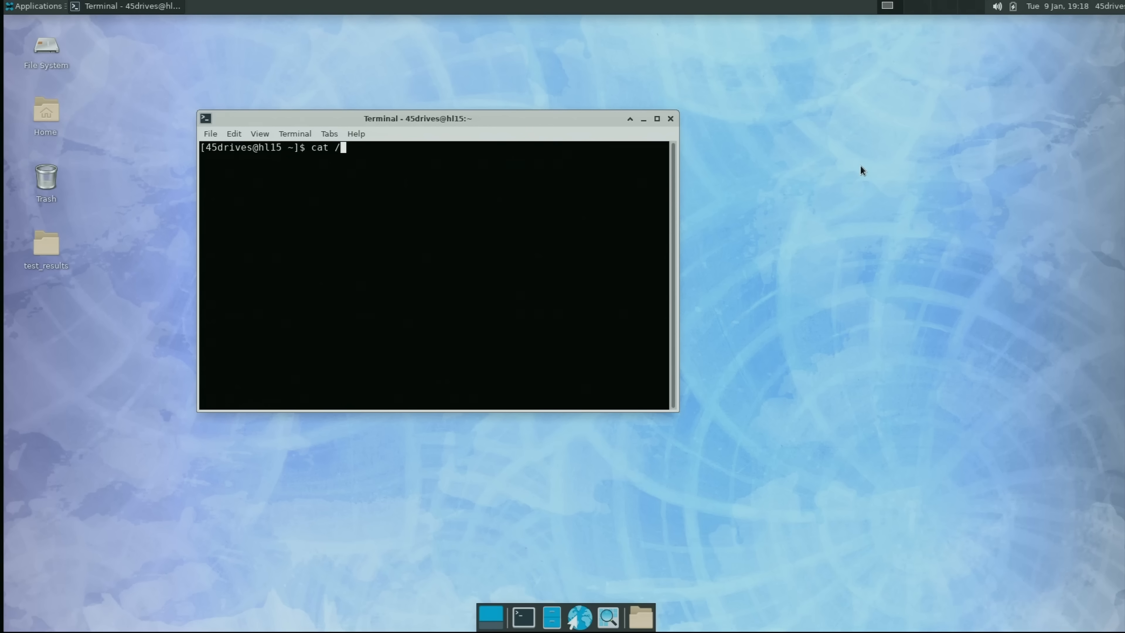
type("etc/os-release")
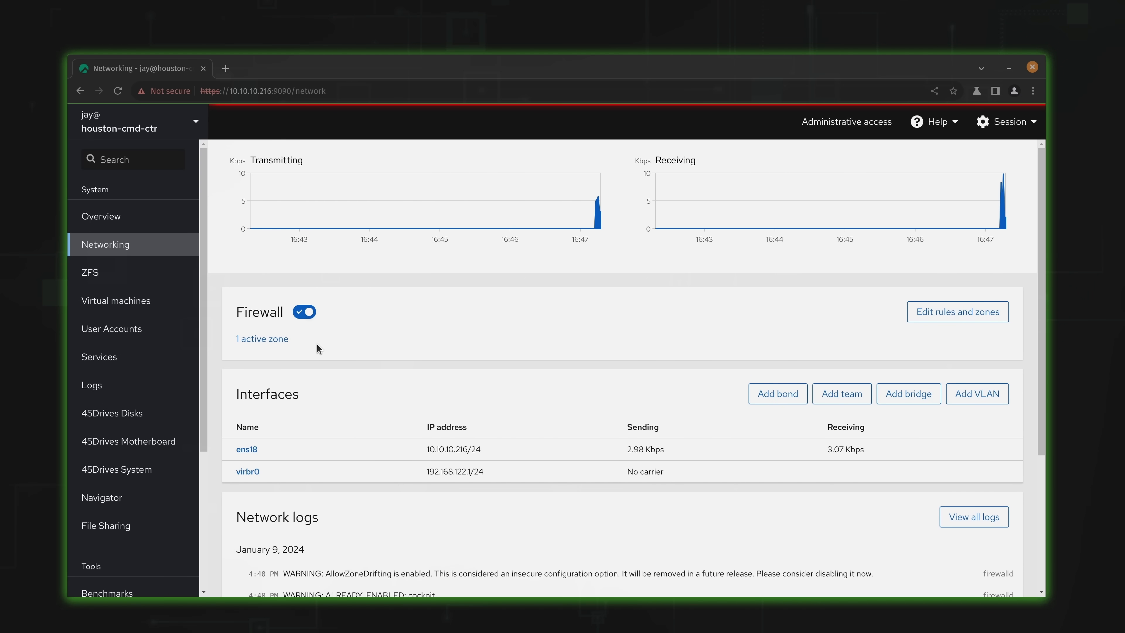
- Show the Networking page with traffic graphs, firewall status and interfaces
left_click(90, 272)
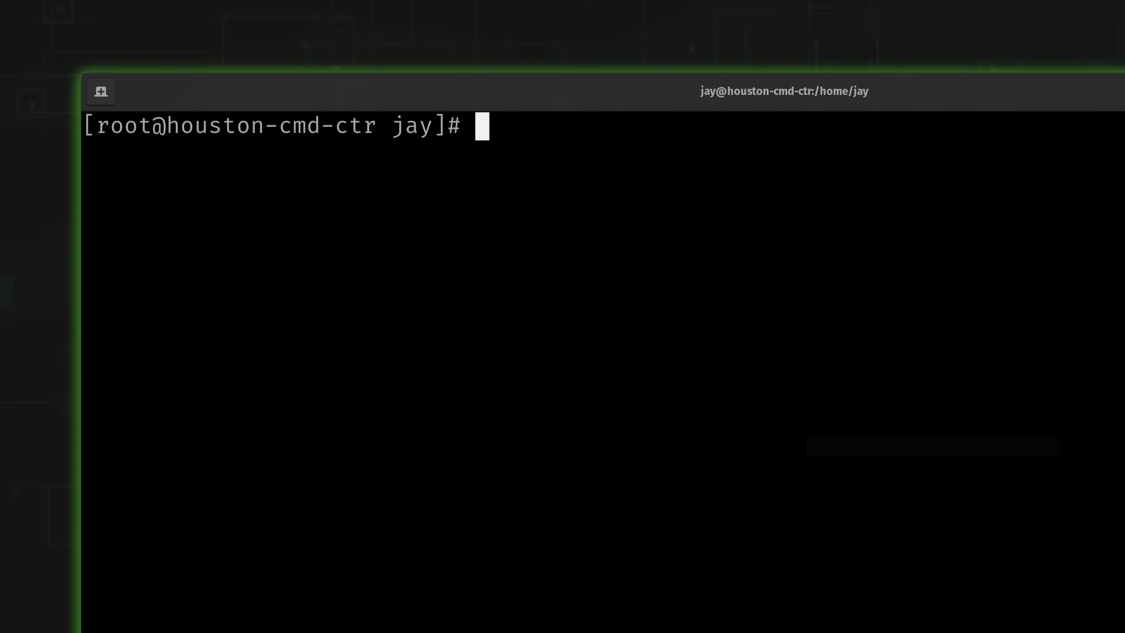
- Run systemctl enable --now cockpit.socket as root to start the web console service
type("systemctl enab")
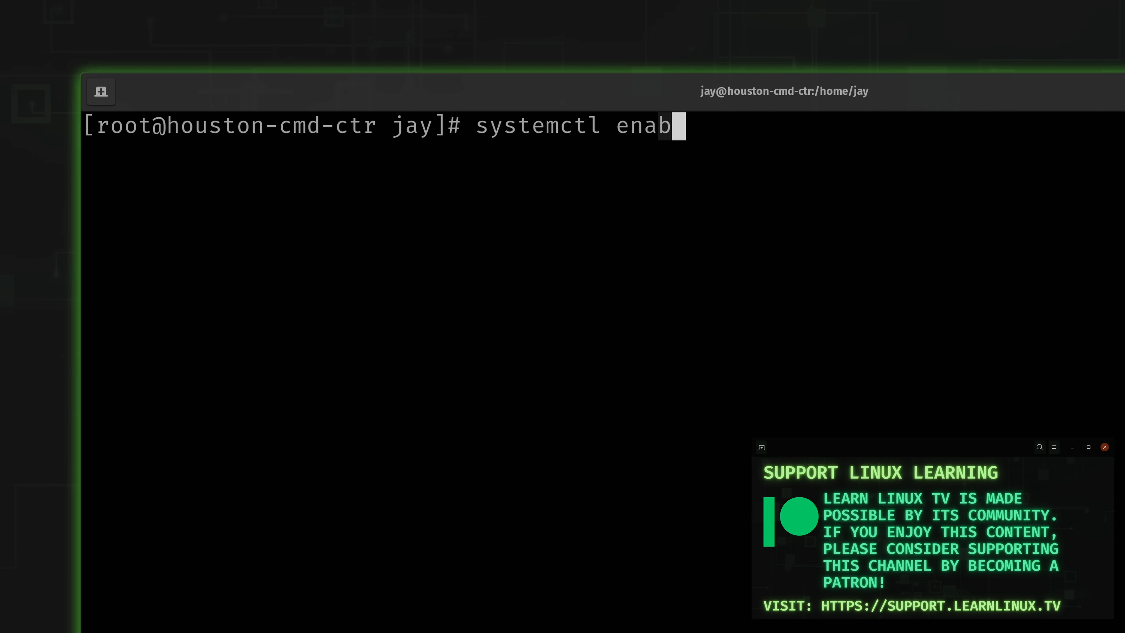
type("le --now cock")
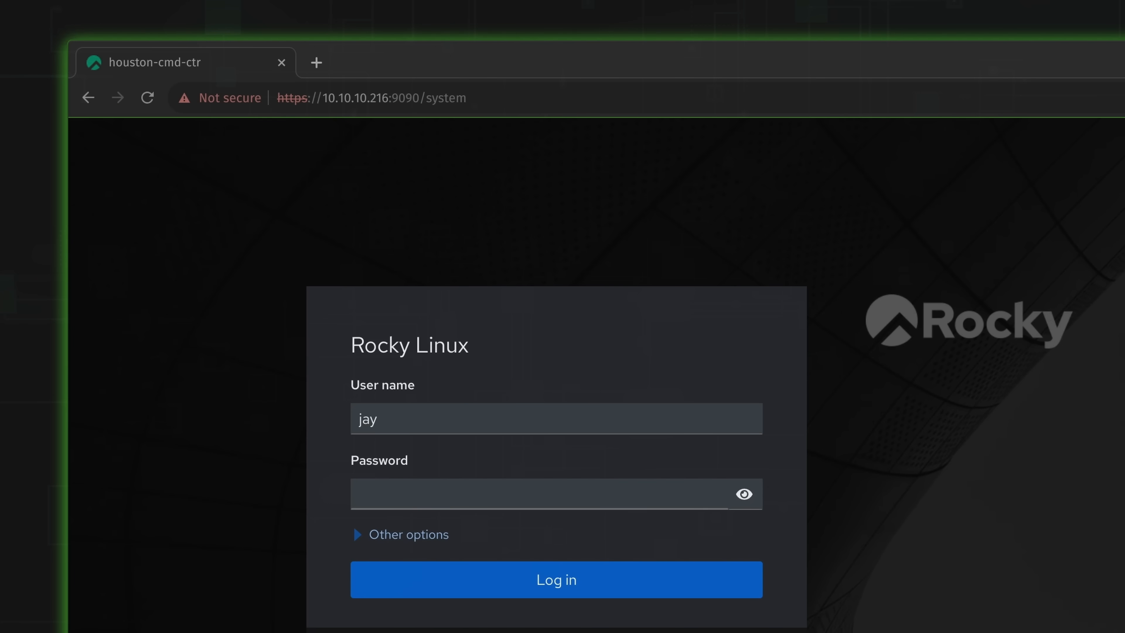
- Enter the account credentials and log in to the houston-cmd-ctr web console
double_click(404, 98)
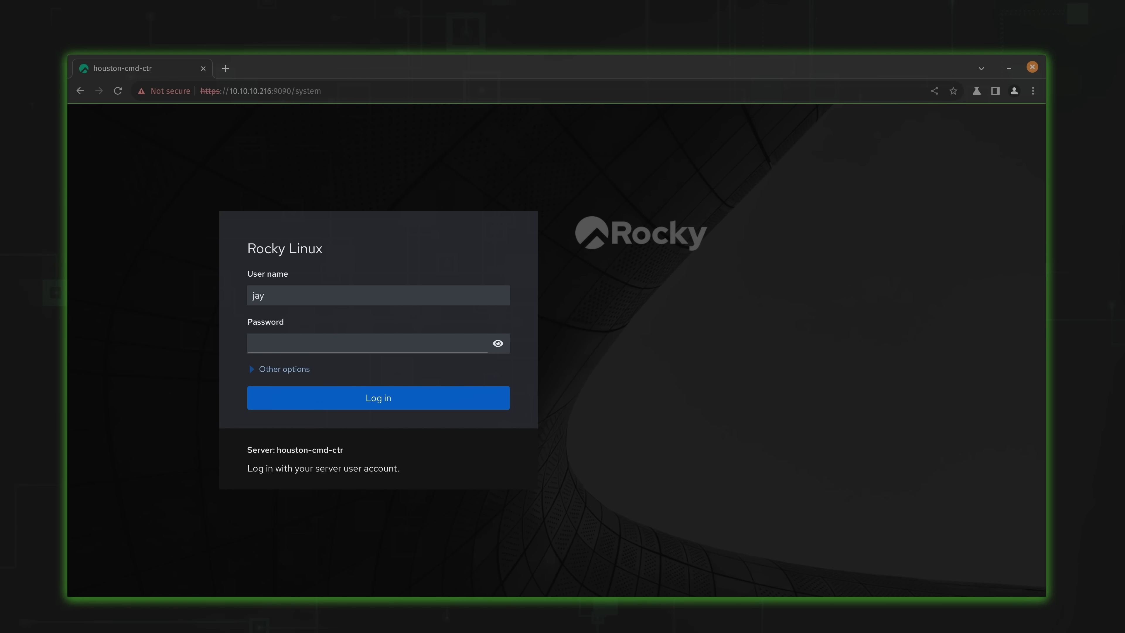
left_click(377, 397)
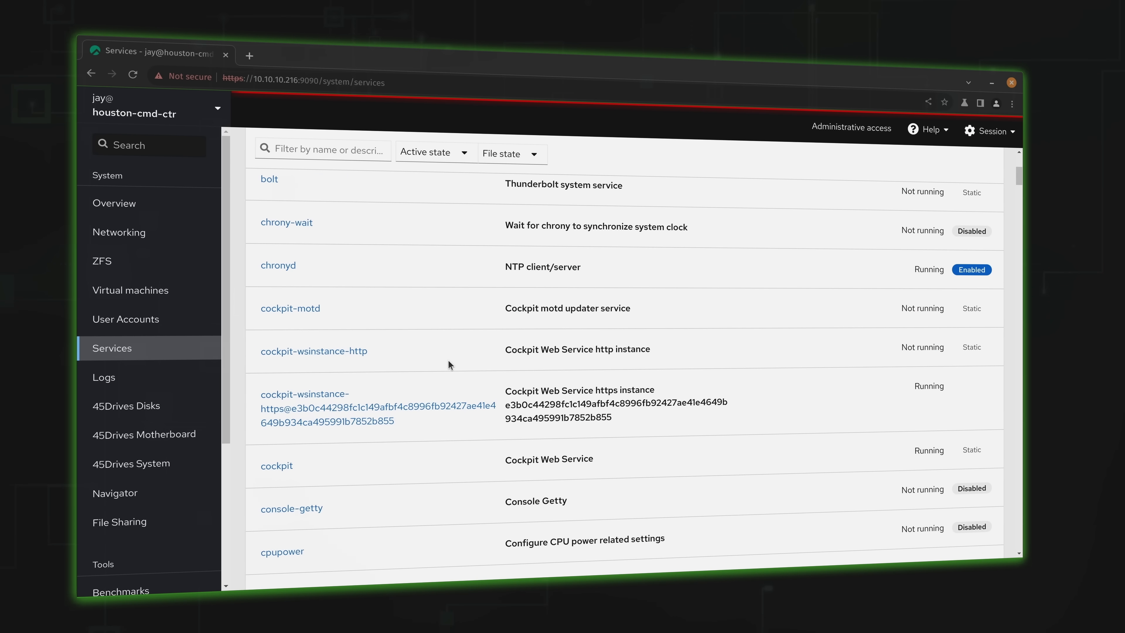
mouse_move(444, 371)
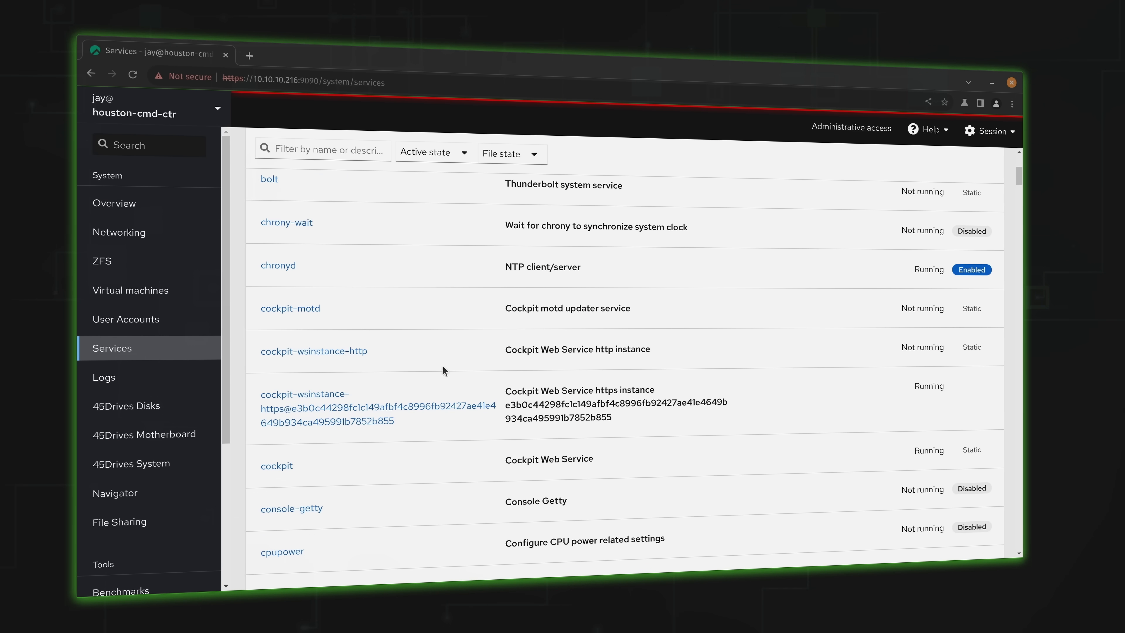
- View the error-level system logs, then the server Overview page and its health details
left_click(103, 377)
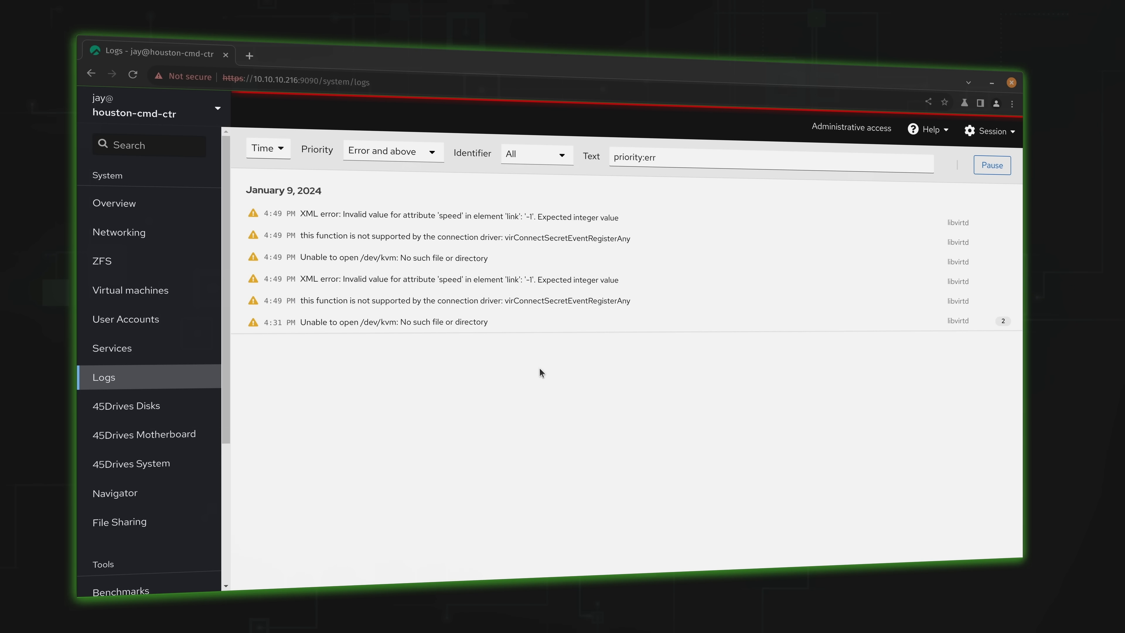
mouse_move(595, 422)
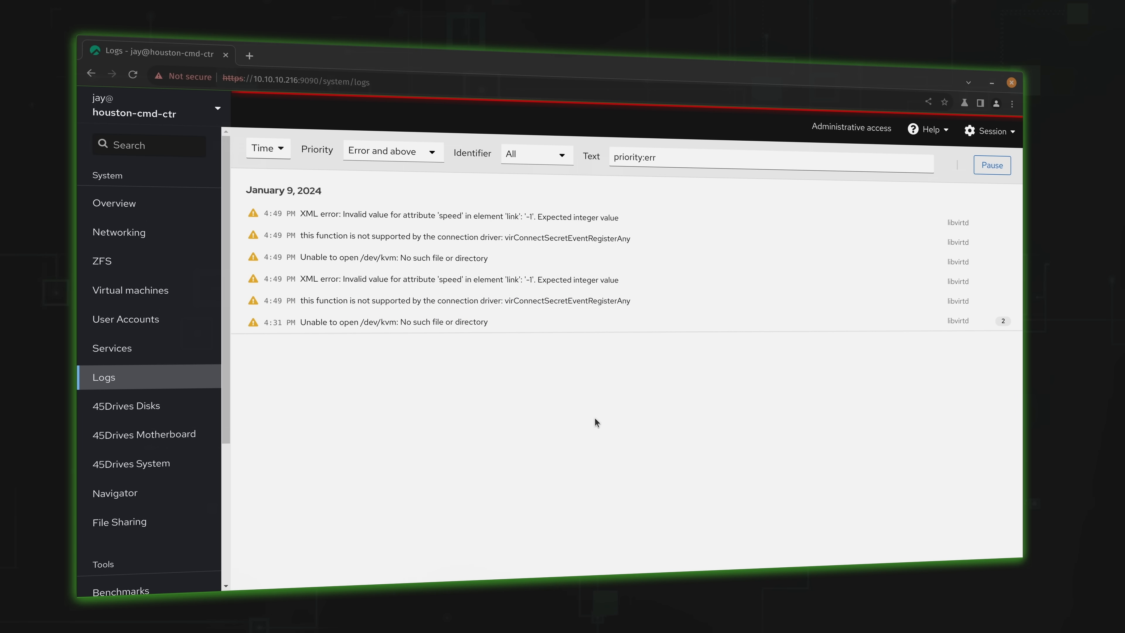
left_click(113, 204)
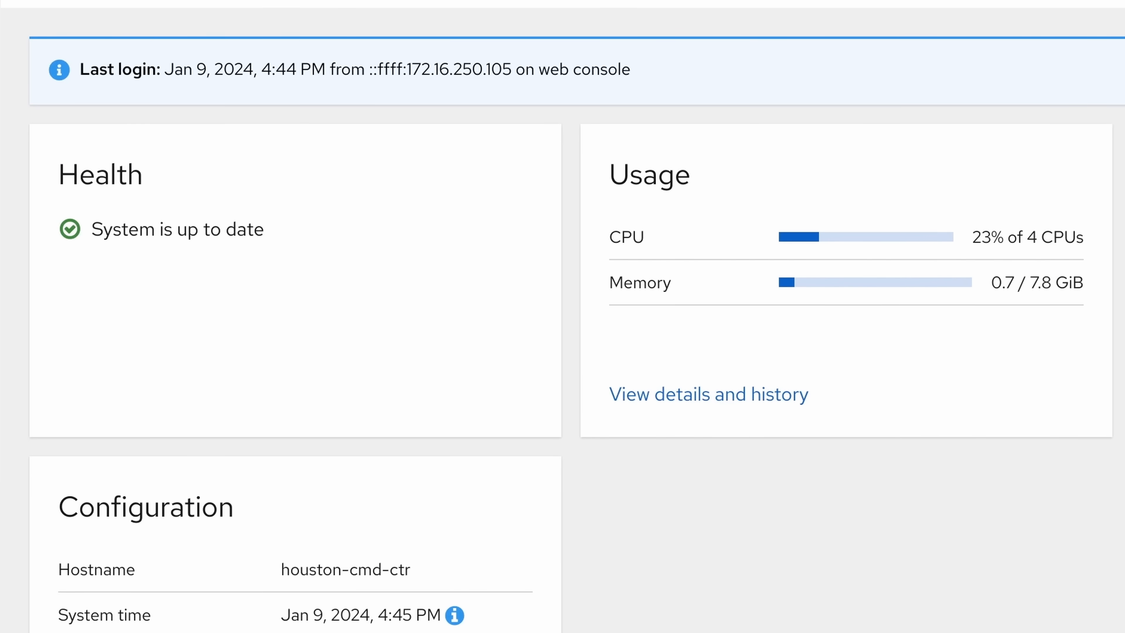
scroll("down", 3)
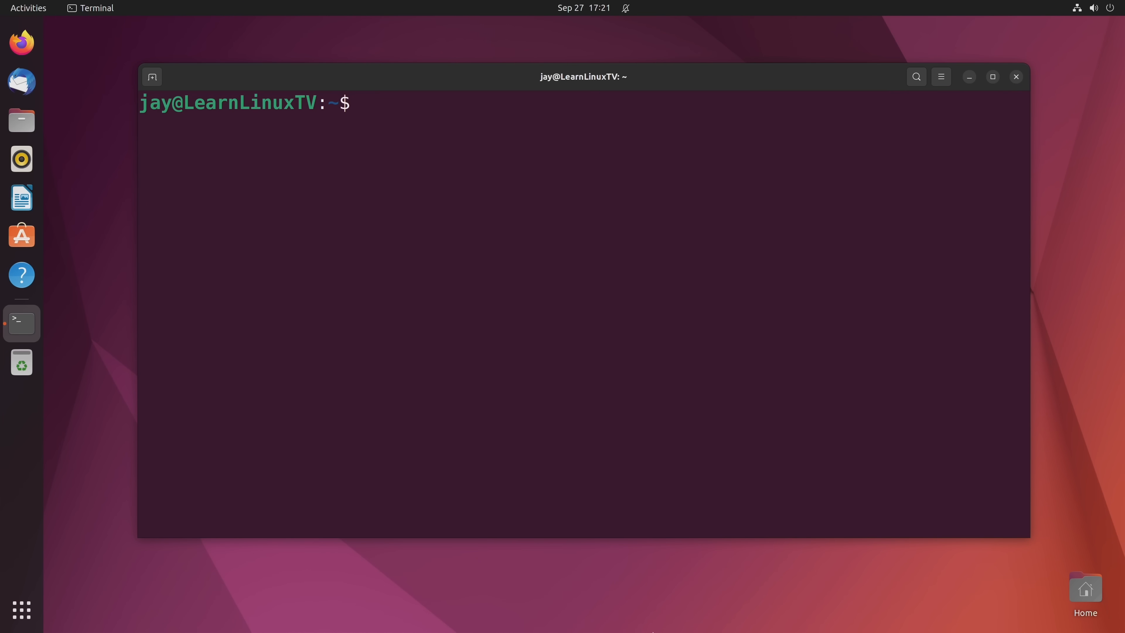
- Run sudo apt install mainline and answer Y to confirm the installation
type("sudo apt")
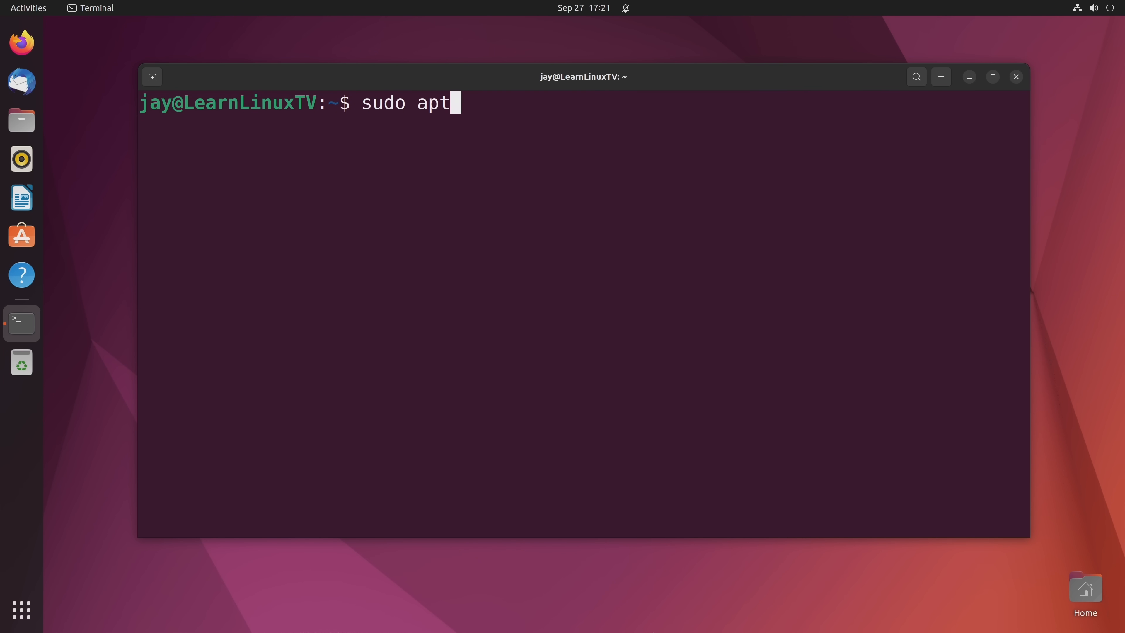
type("install mainline")
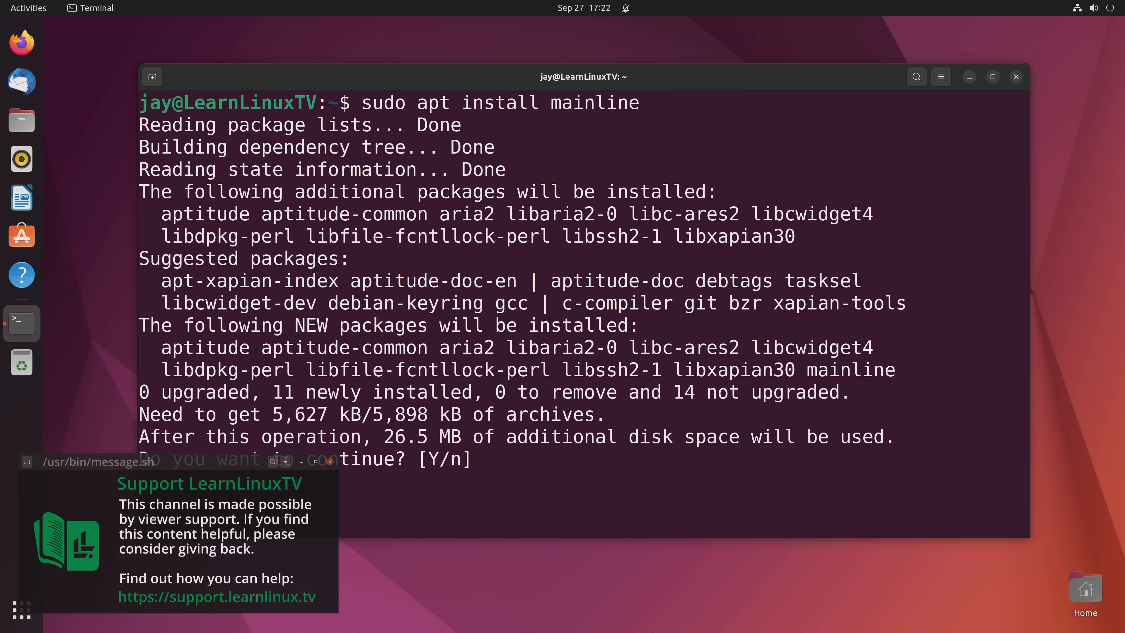
type("Y")
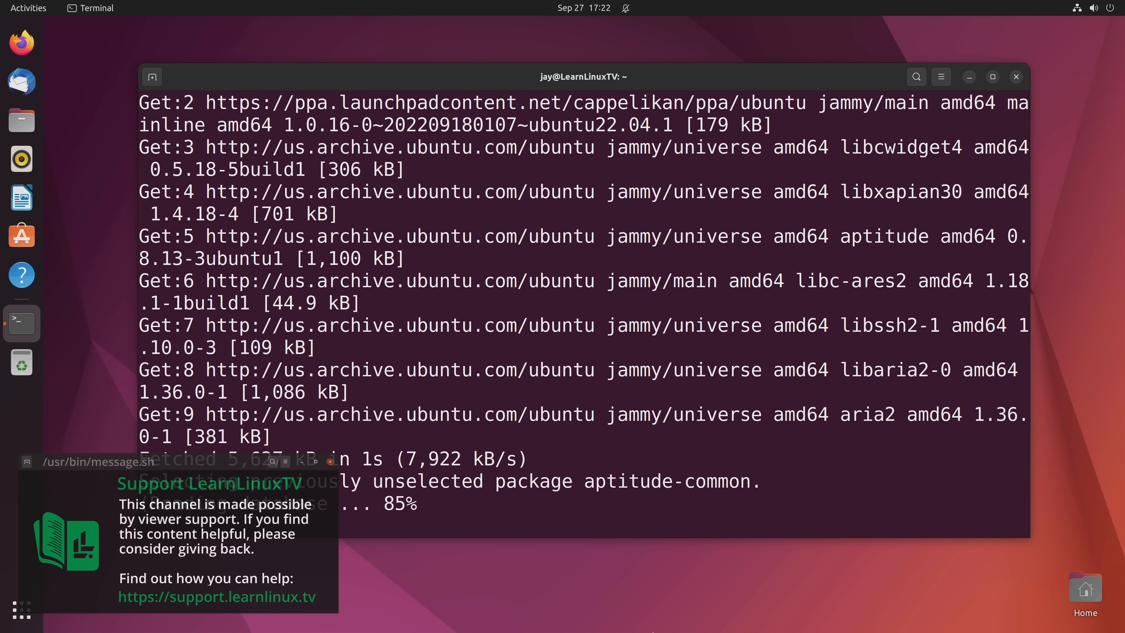